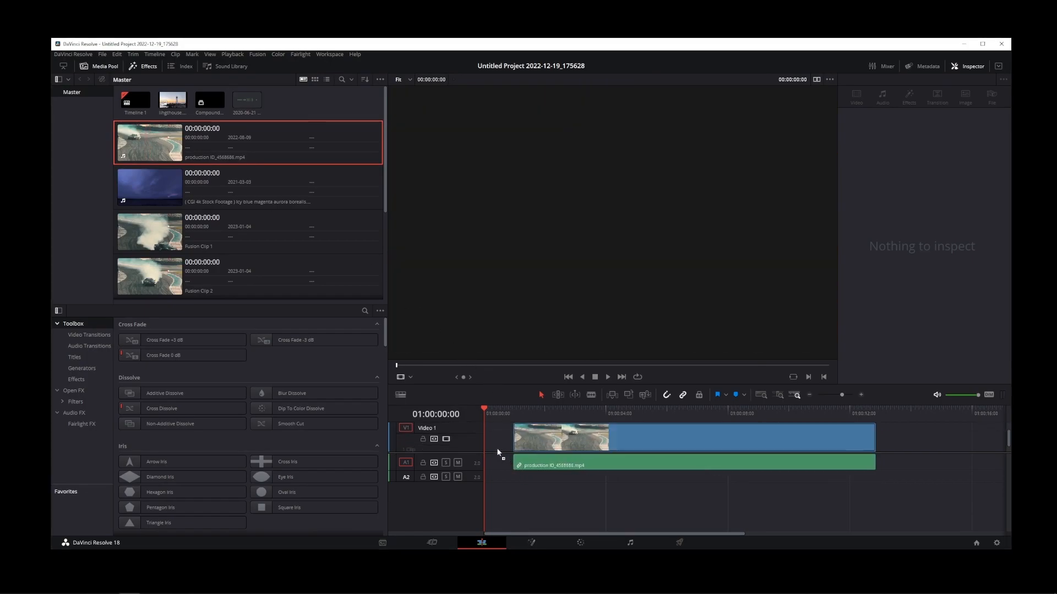
Select the drift clip on Video 1 so the Inspector shows its Transform properties.
click(640, 438)
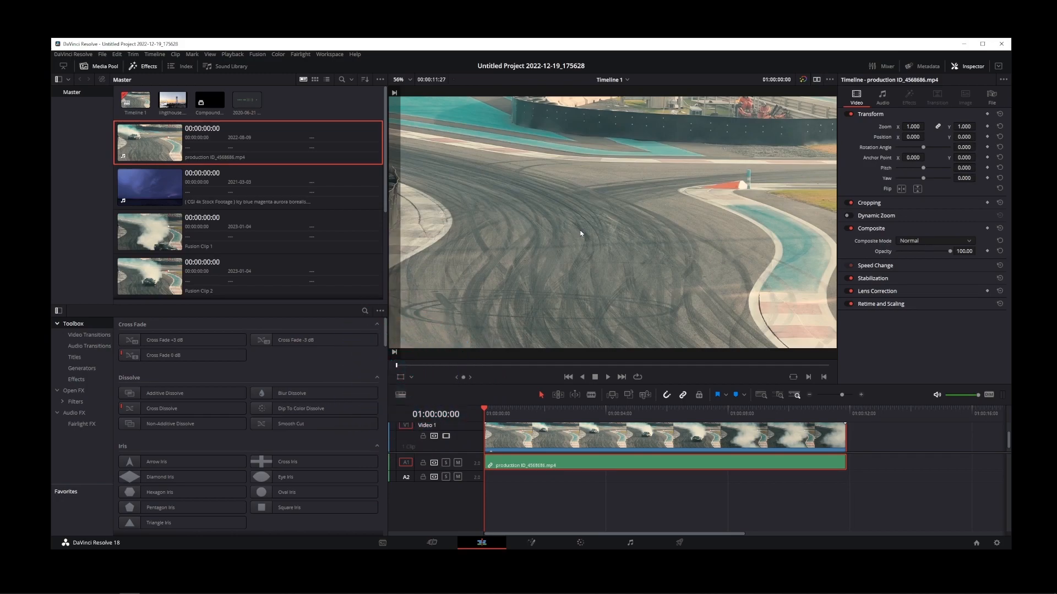
mouse_move(542, 266)
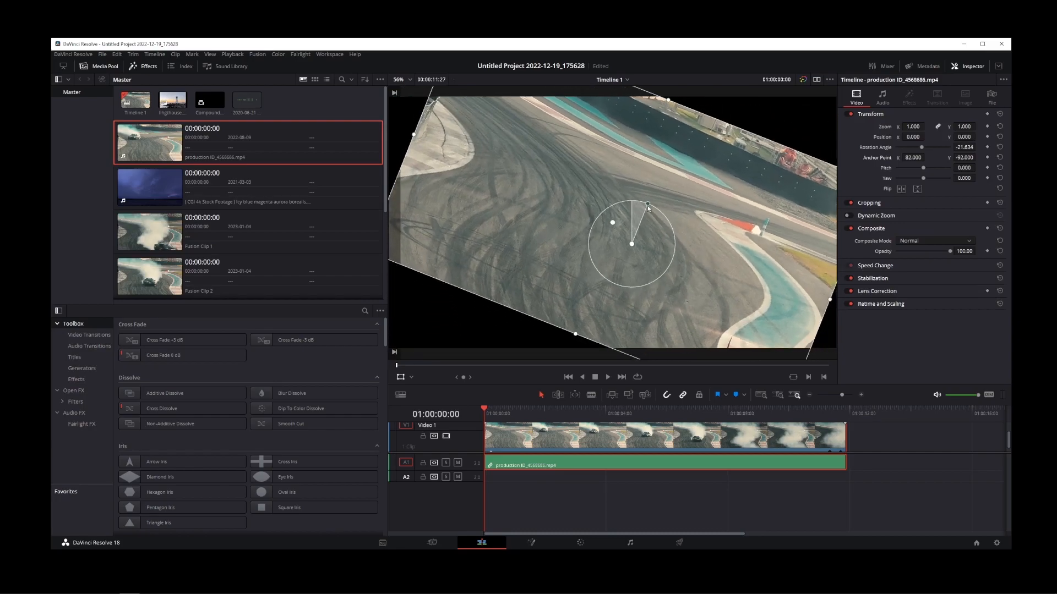
Rotate the drift clip to roughly -31.8 degrees in the viewer, then turn the Transform overlay off.
drag(648, 207, 653, 211)
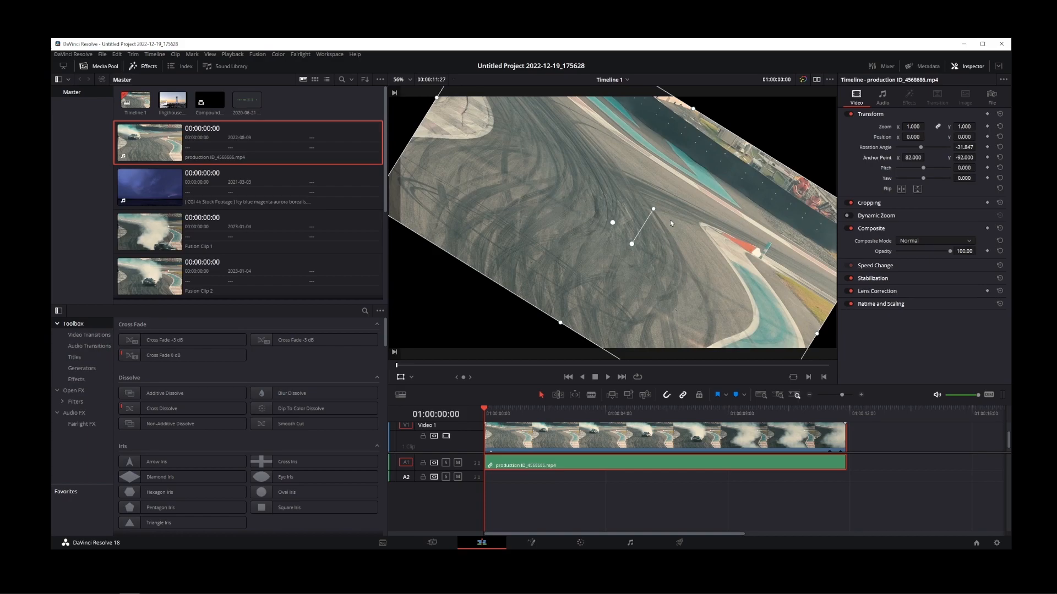
mouse_move(497, 378)
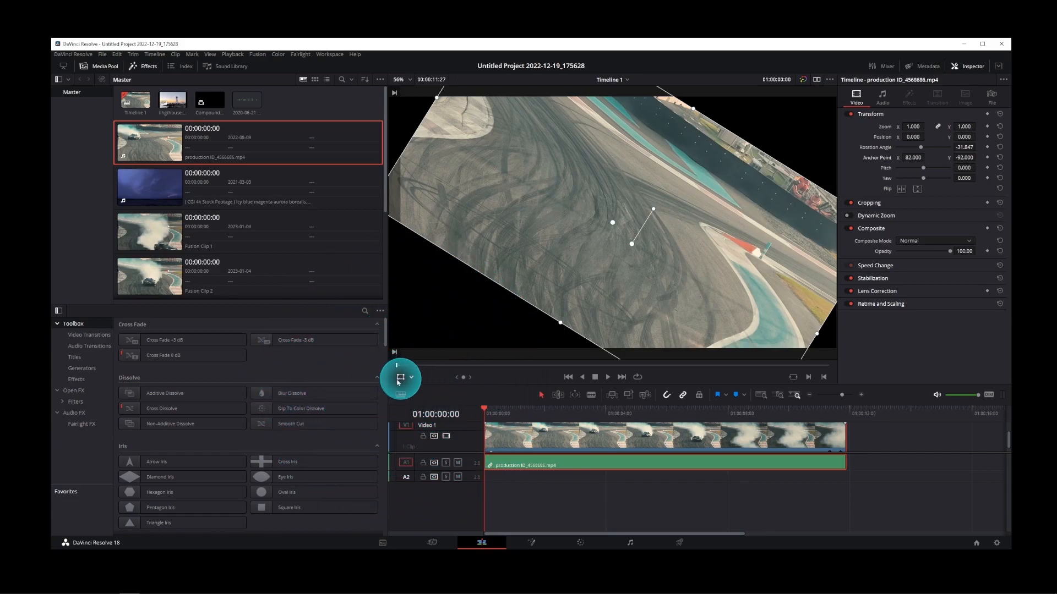
click(400, 377)
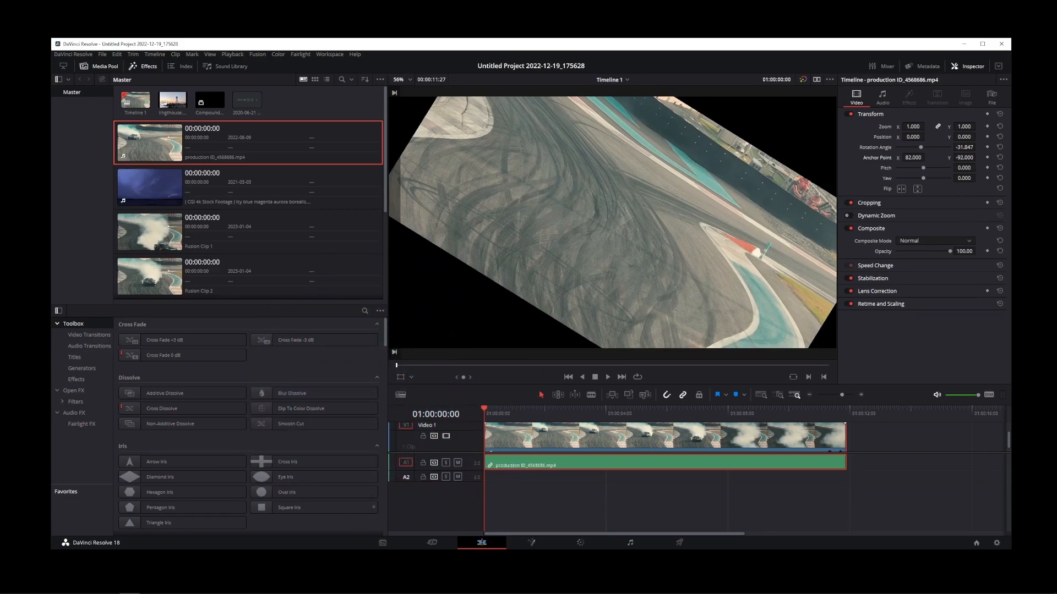